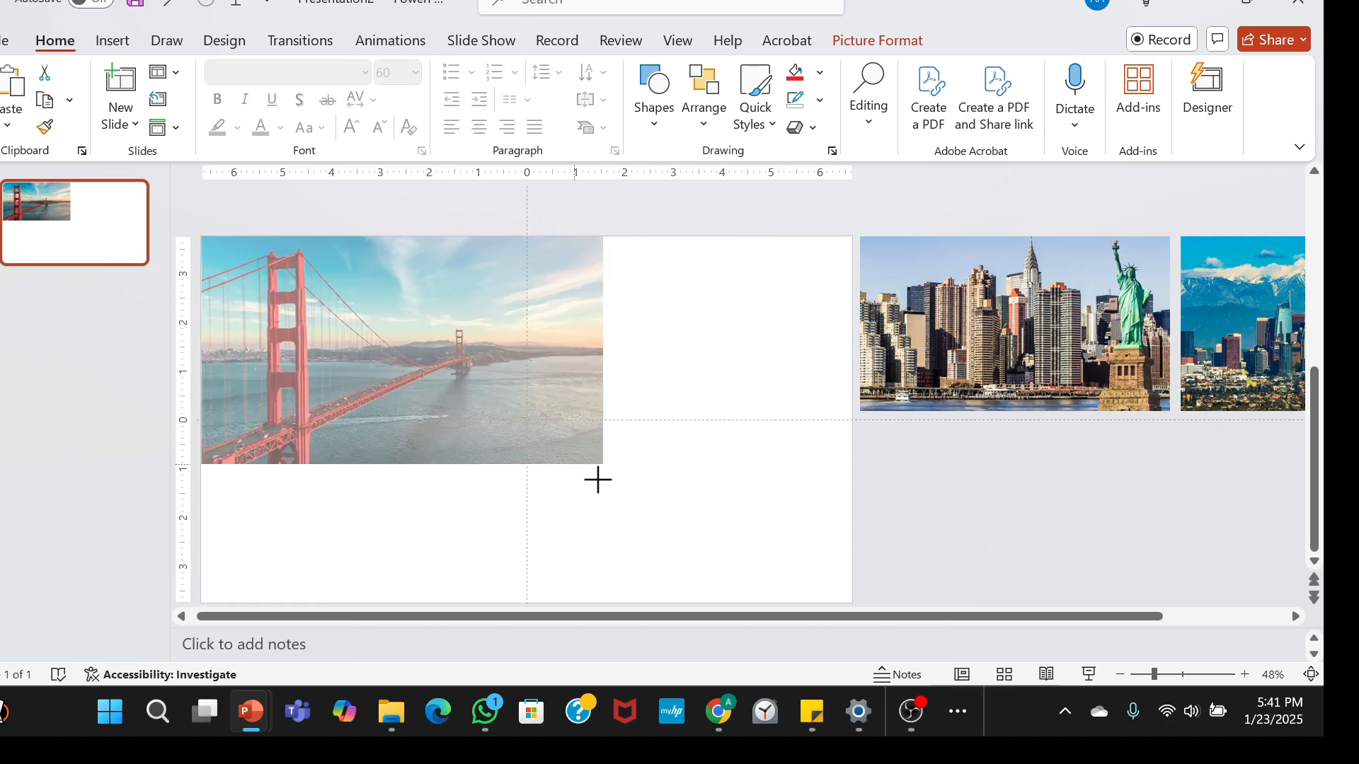
Enlarge the Golden Gate bridge photo to fill the slide height.
{"action": "left_click_drag", "start_coordinate": [598, 466], "coordinate": [749, 602]}
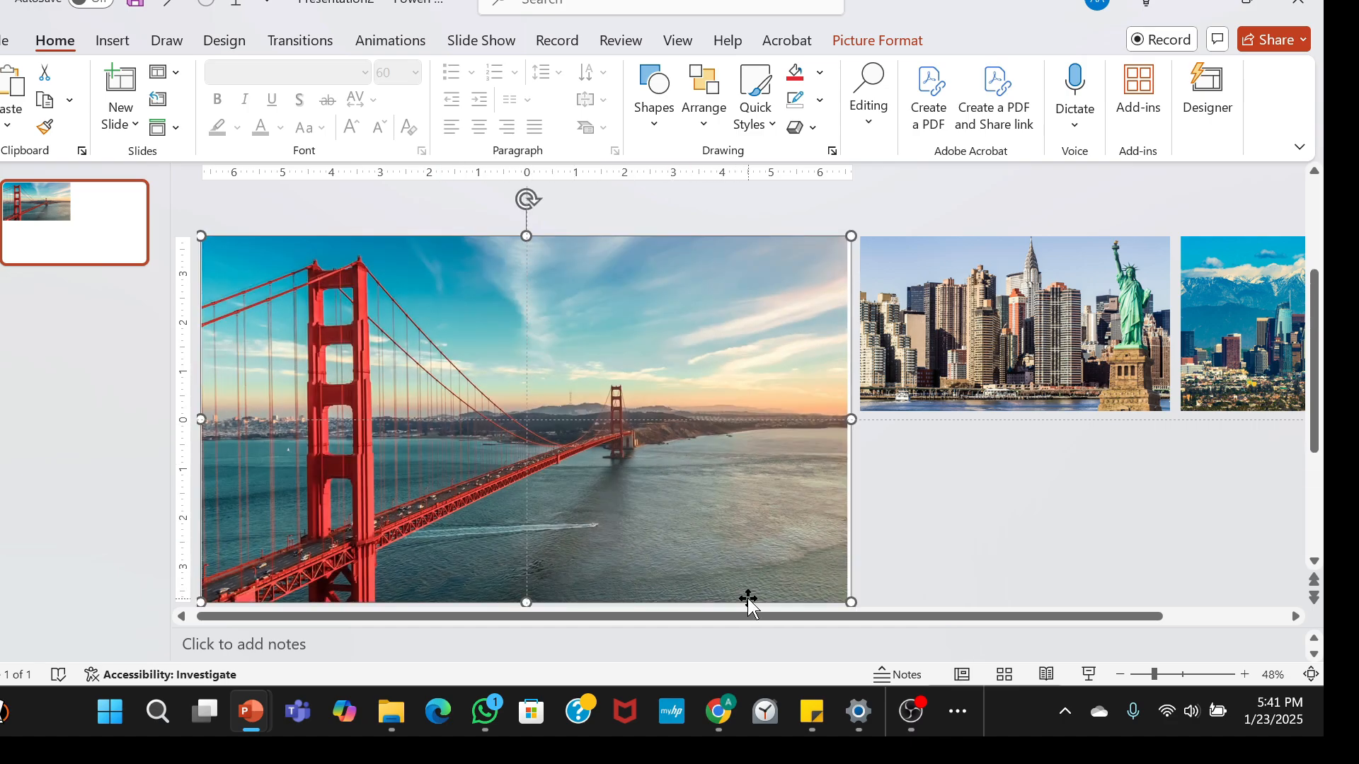
{"action": "right_click", "coordinate": [748, 596]}
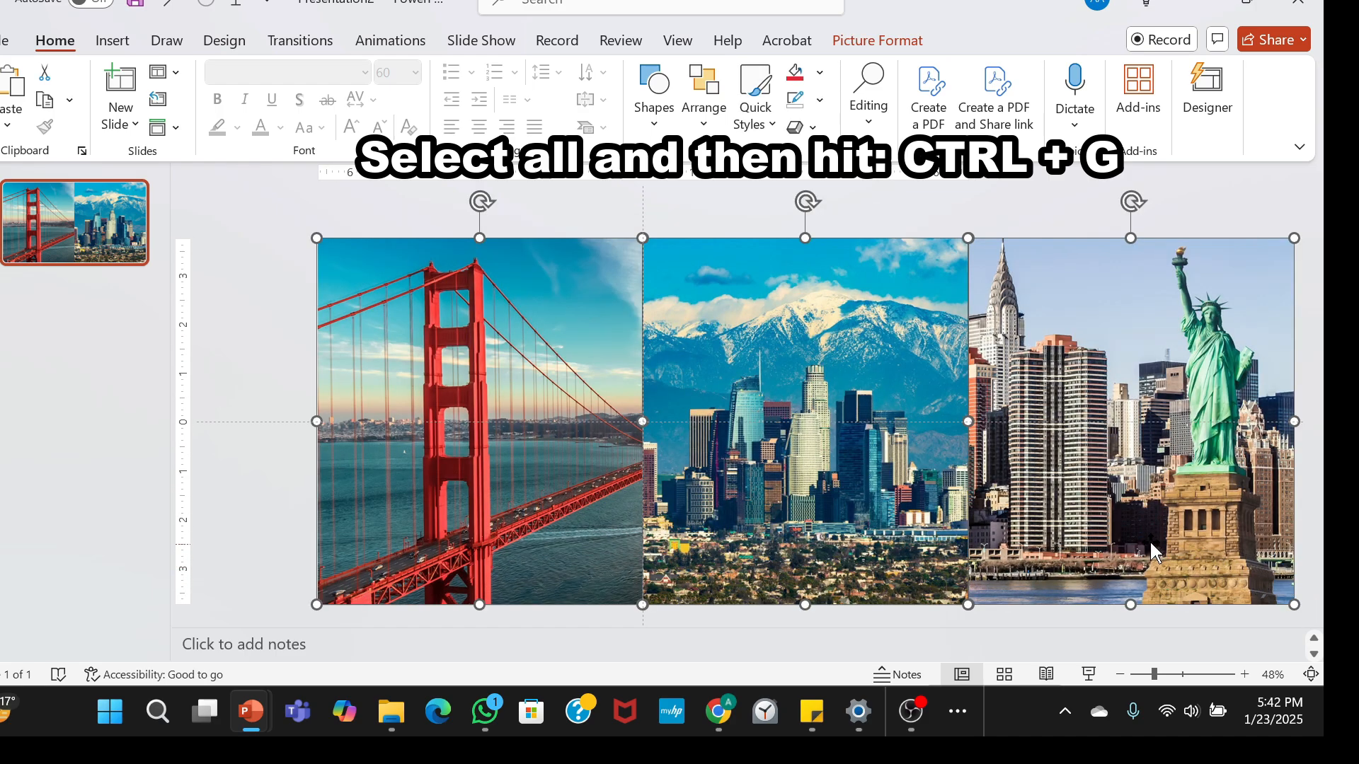
Group the three city photos with Ctrl+G and shift the strip left across the slide.
{"action": "key", "text": "ctrl+g"}
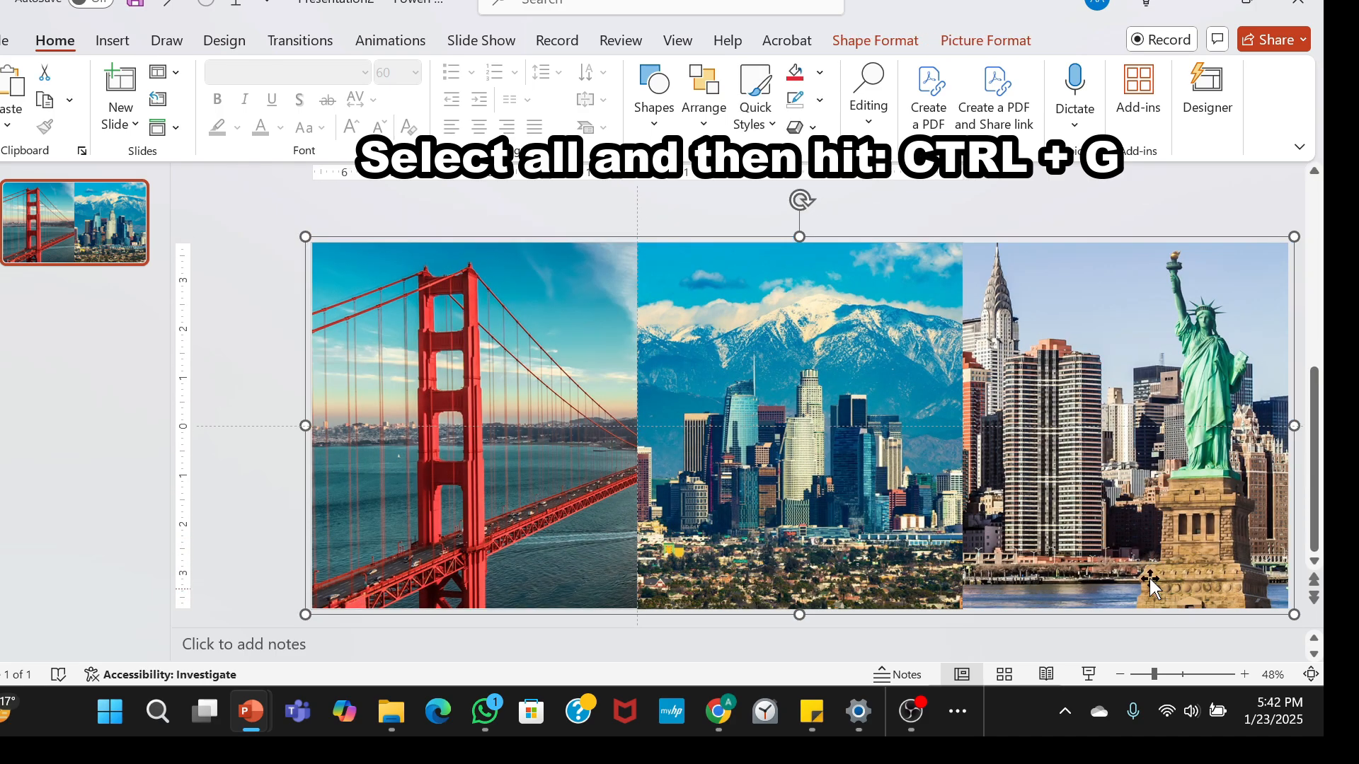
{"action": "key", "text": "ctrl+g"}
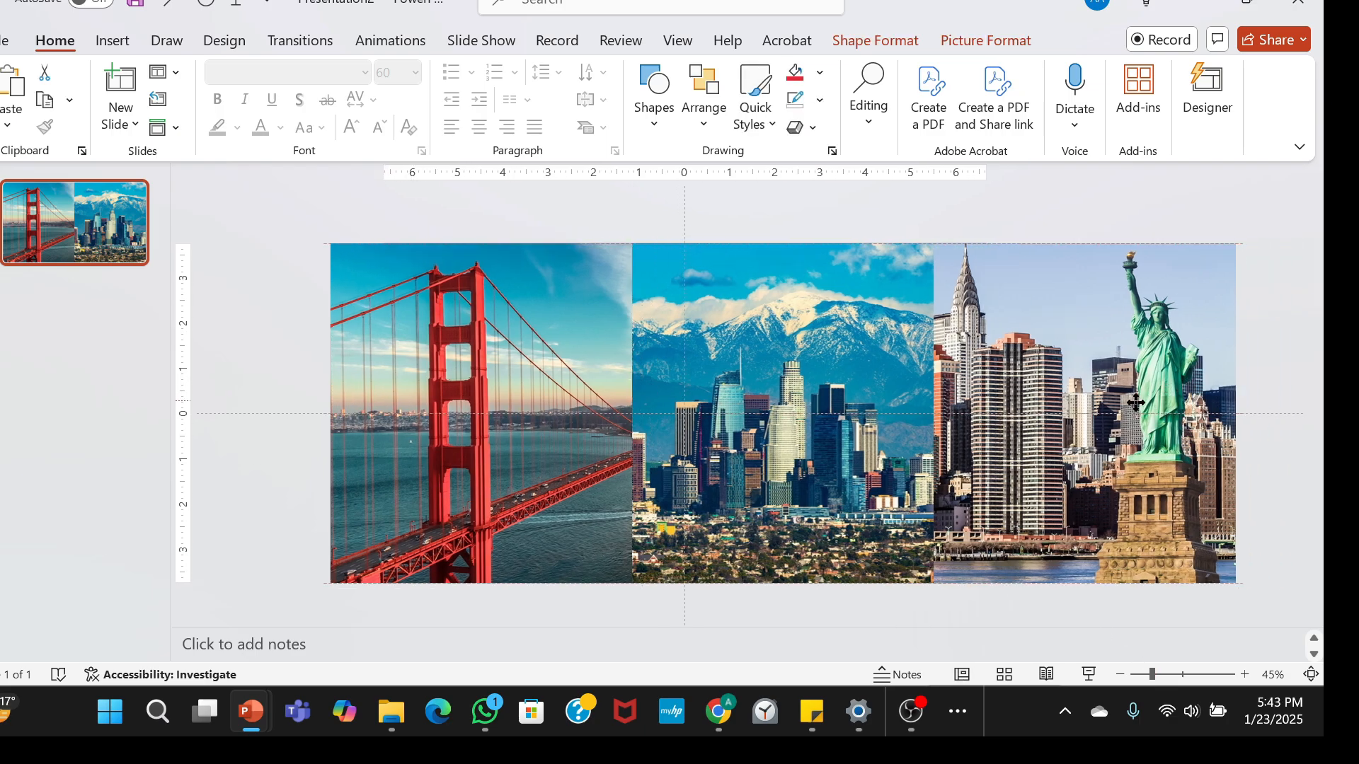
{"action": "left_click_drag", "start_coordinate": [1136, 404], "coordinate": [919, 424]}
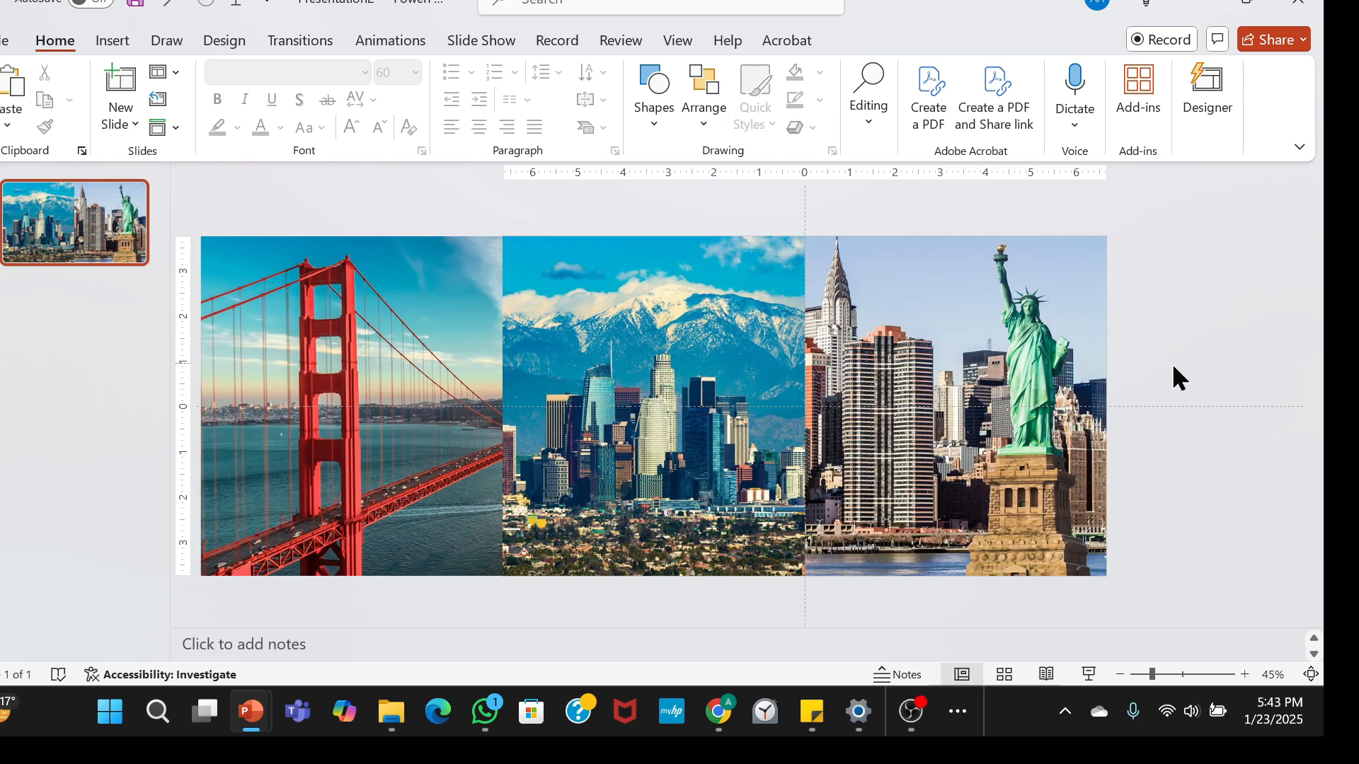
Draw a rectangle panel over the left half and give it no outline.
{"action": "left_click", "coordinate": [654, 85]}
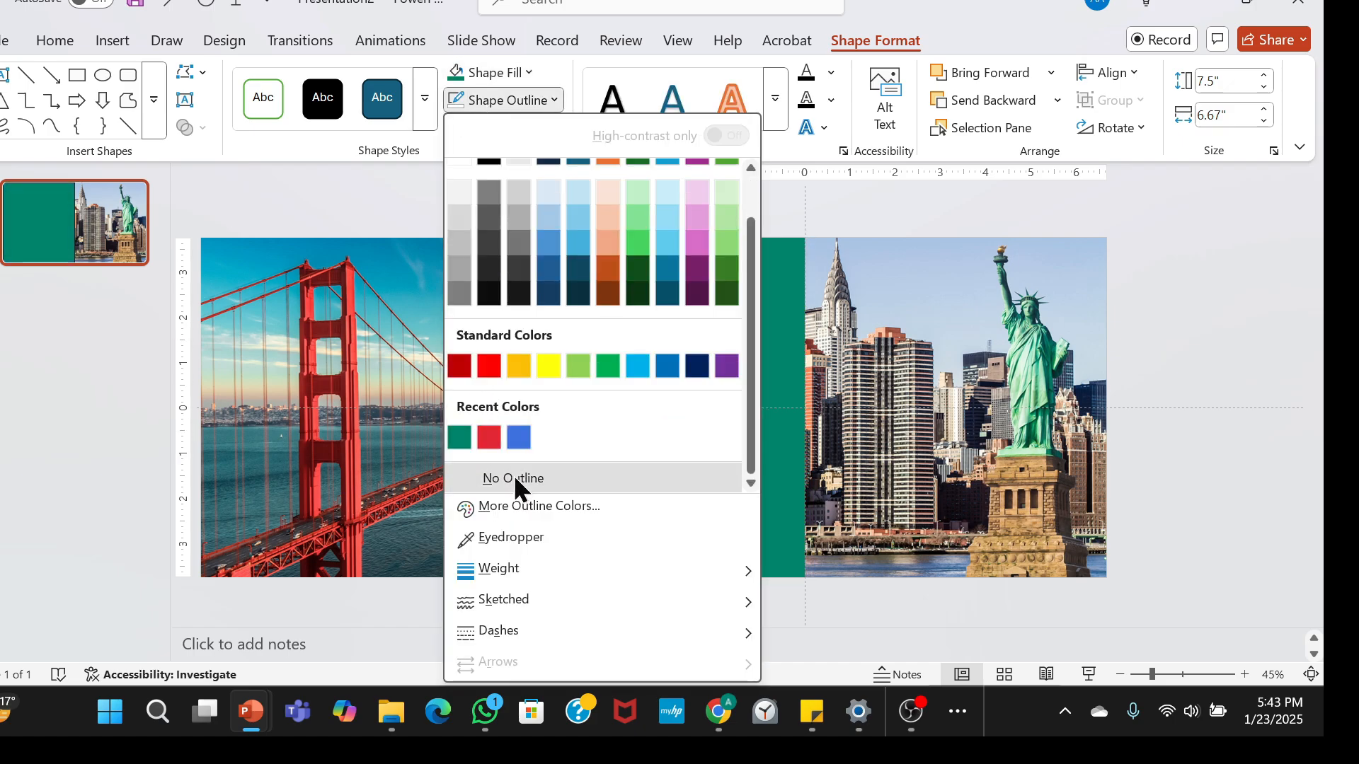
{"action": "left_click", "coordinate": [513, 479]}
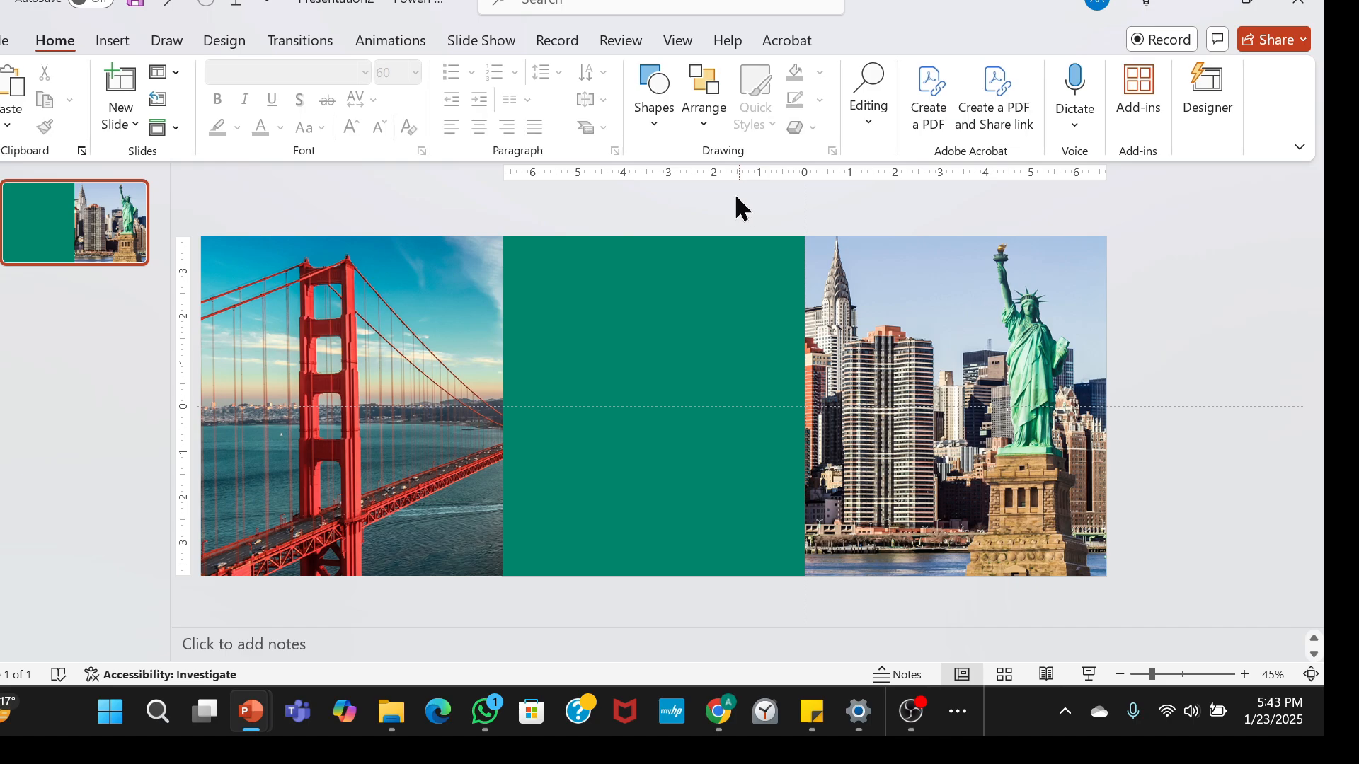
Place an outline-free oval on the panel's right edge and union it with the panel.
{"action": "left_click", "coordinate": [654, 85]}
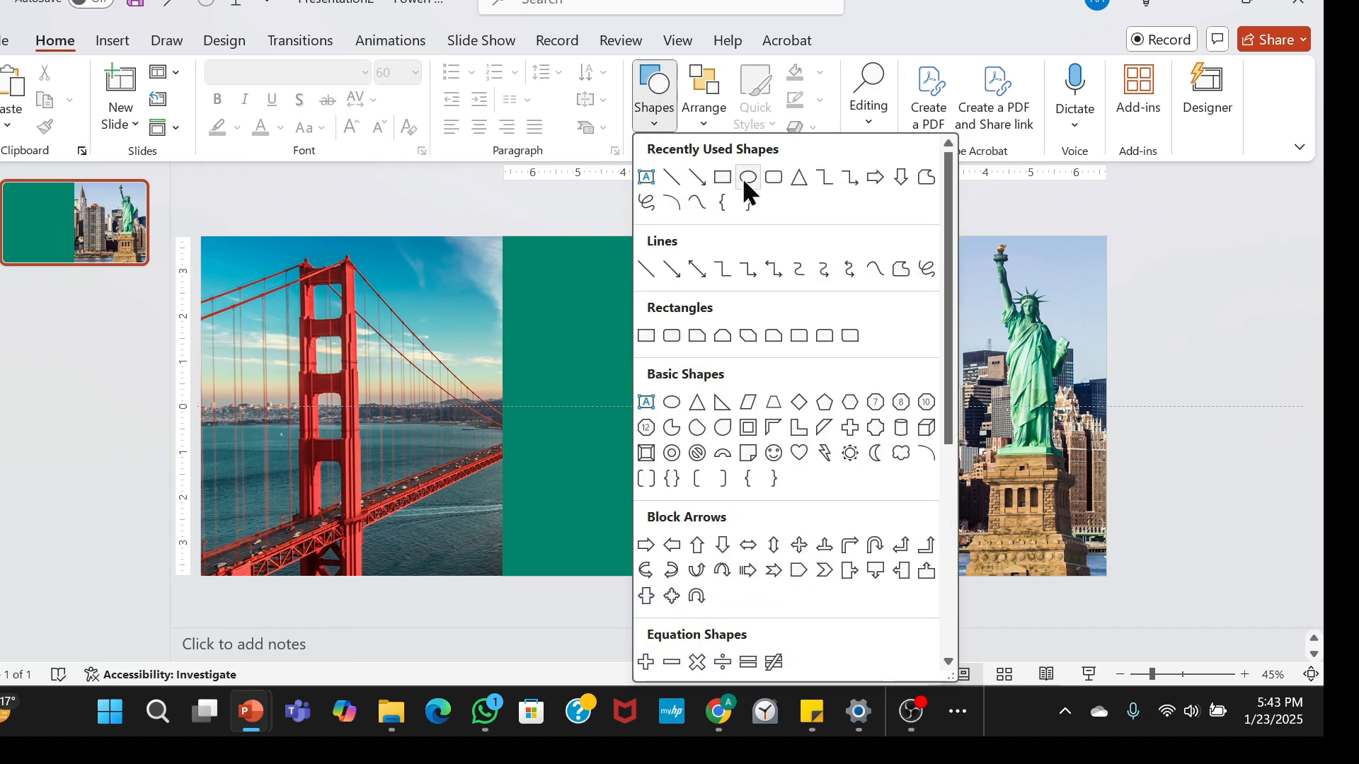
{"action": "left_click", "coordinate": [748, 176]}
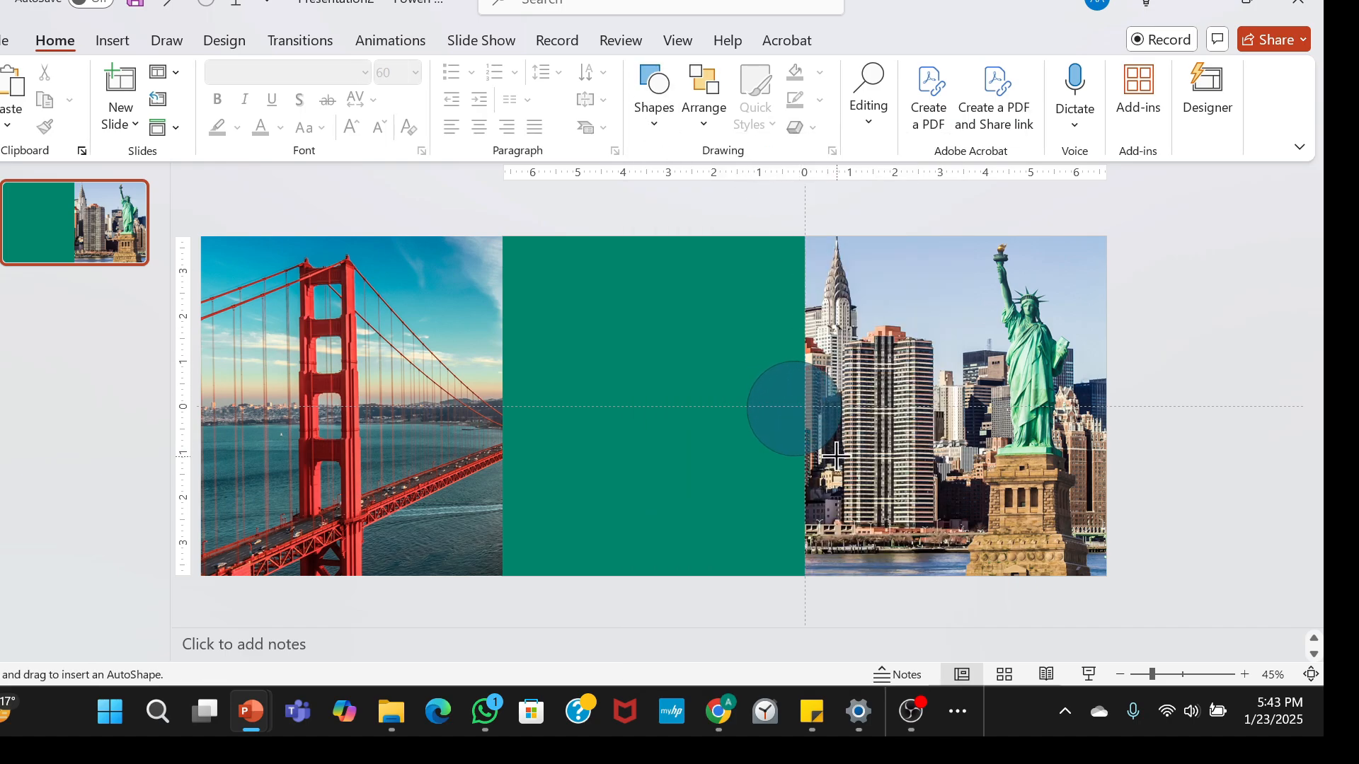
{"action": "left_click", "coordinate": [792, 407]}
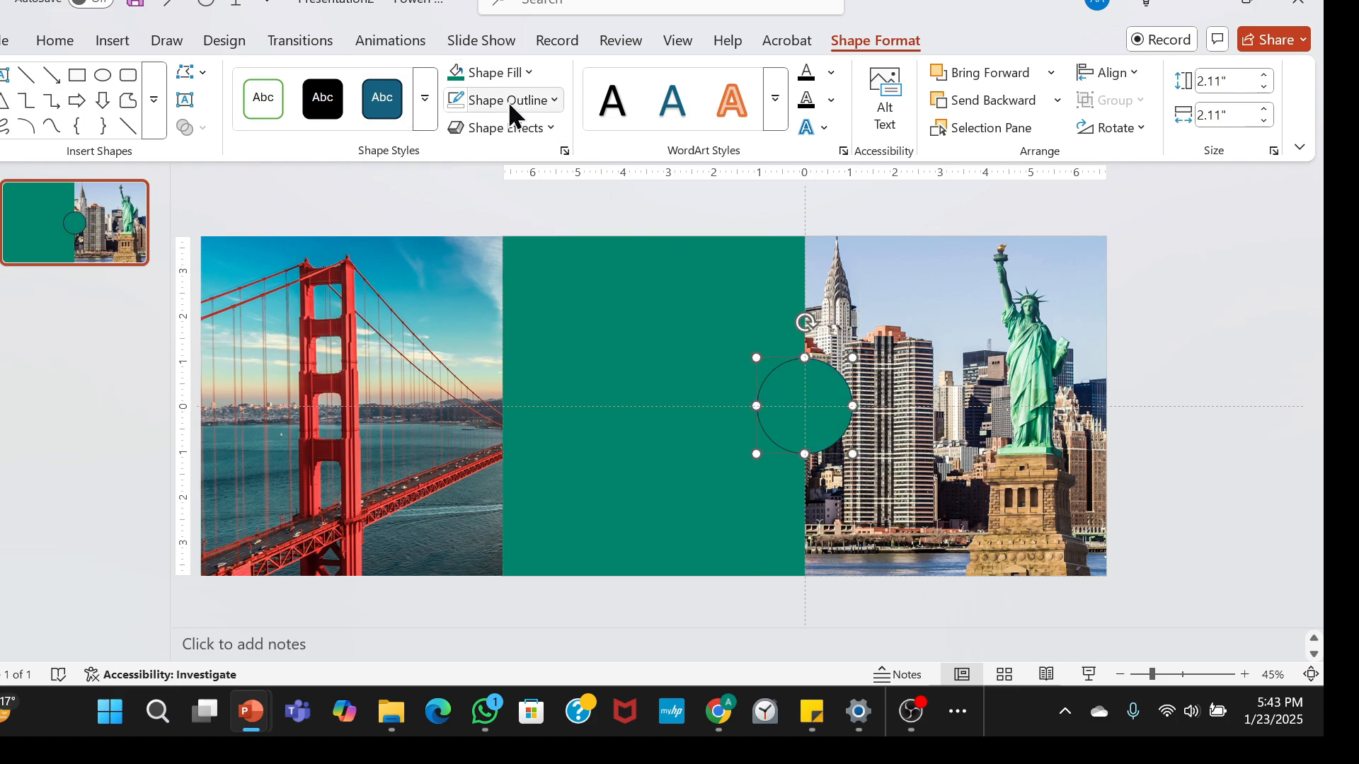
{"action": "left_click", "coordinate": [508, 99]}
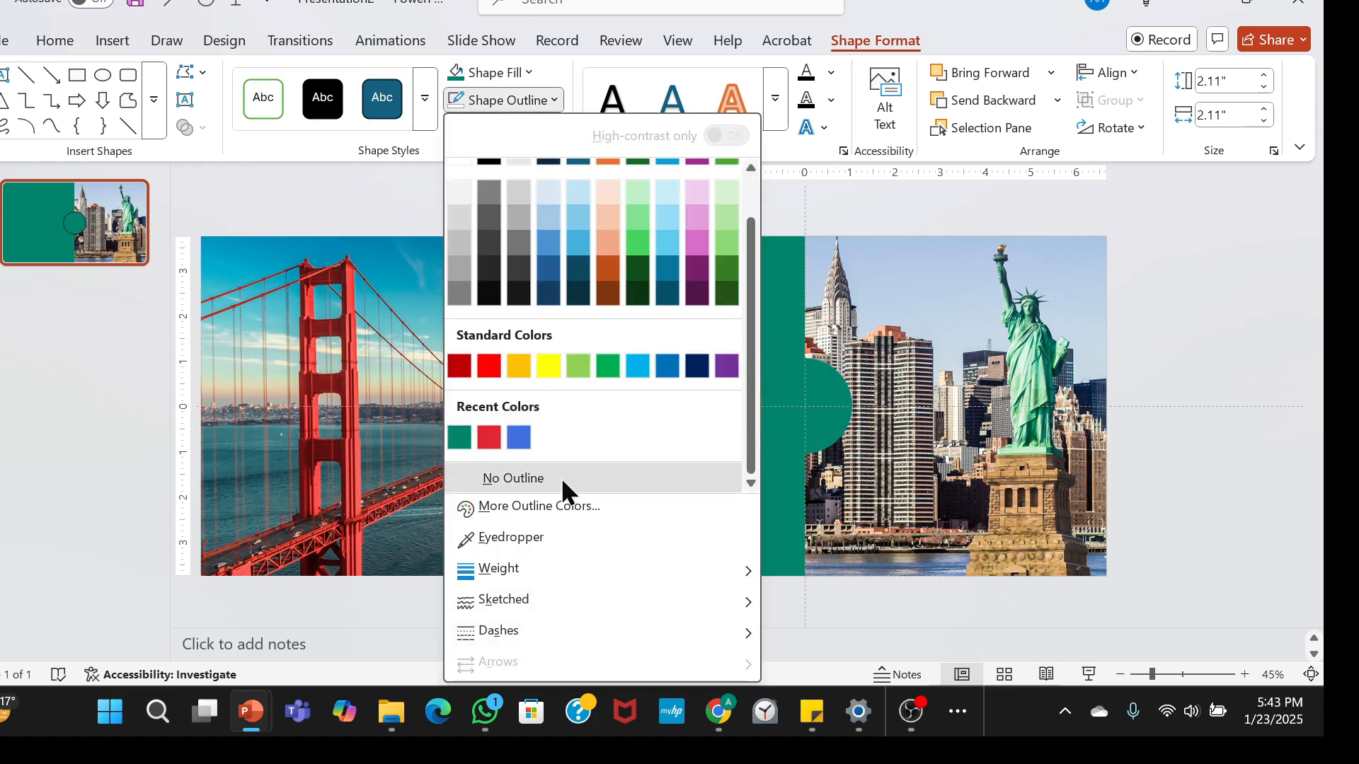
{"action": "left_click", "coordinate": [512, 479]}
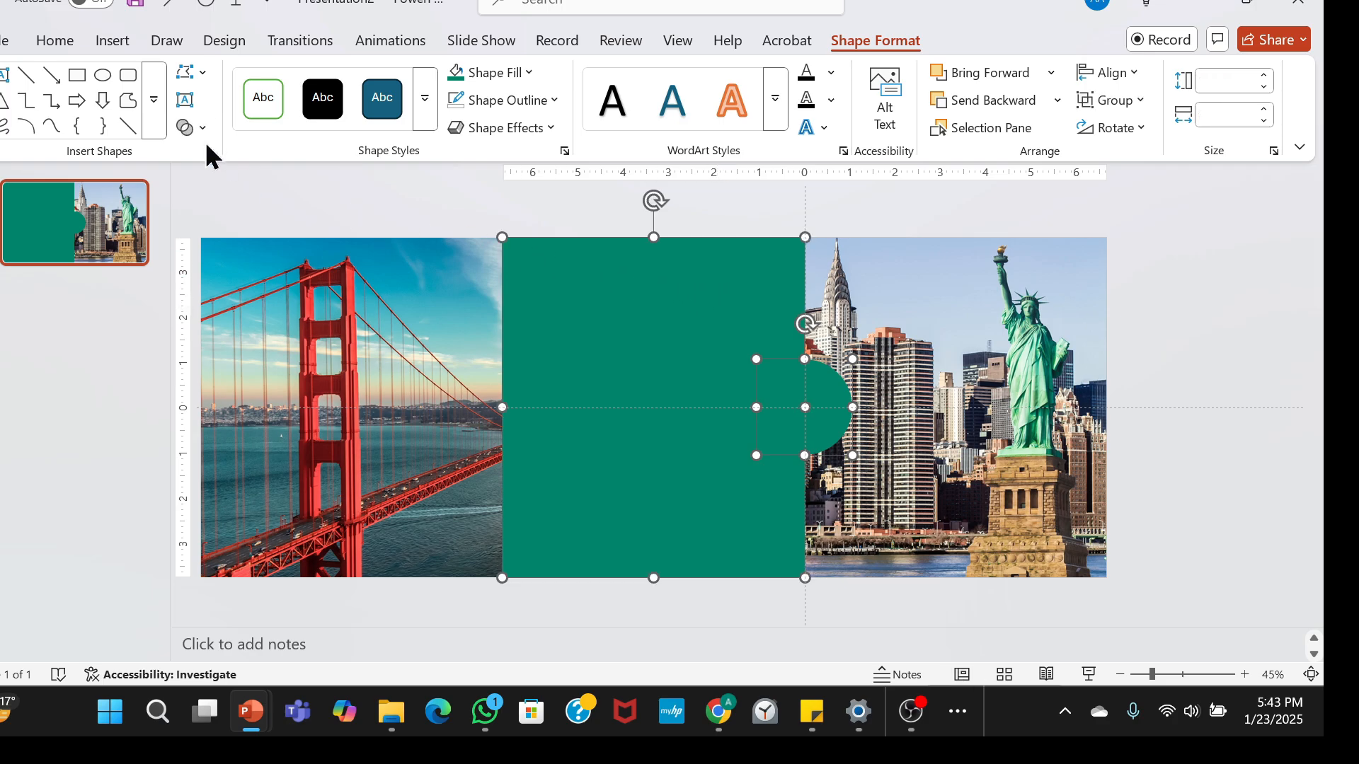
{"action": "left_click", "coordinate": [185, 128]}
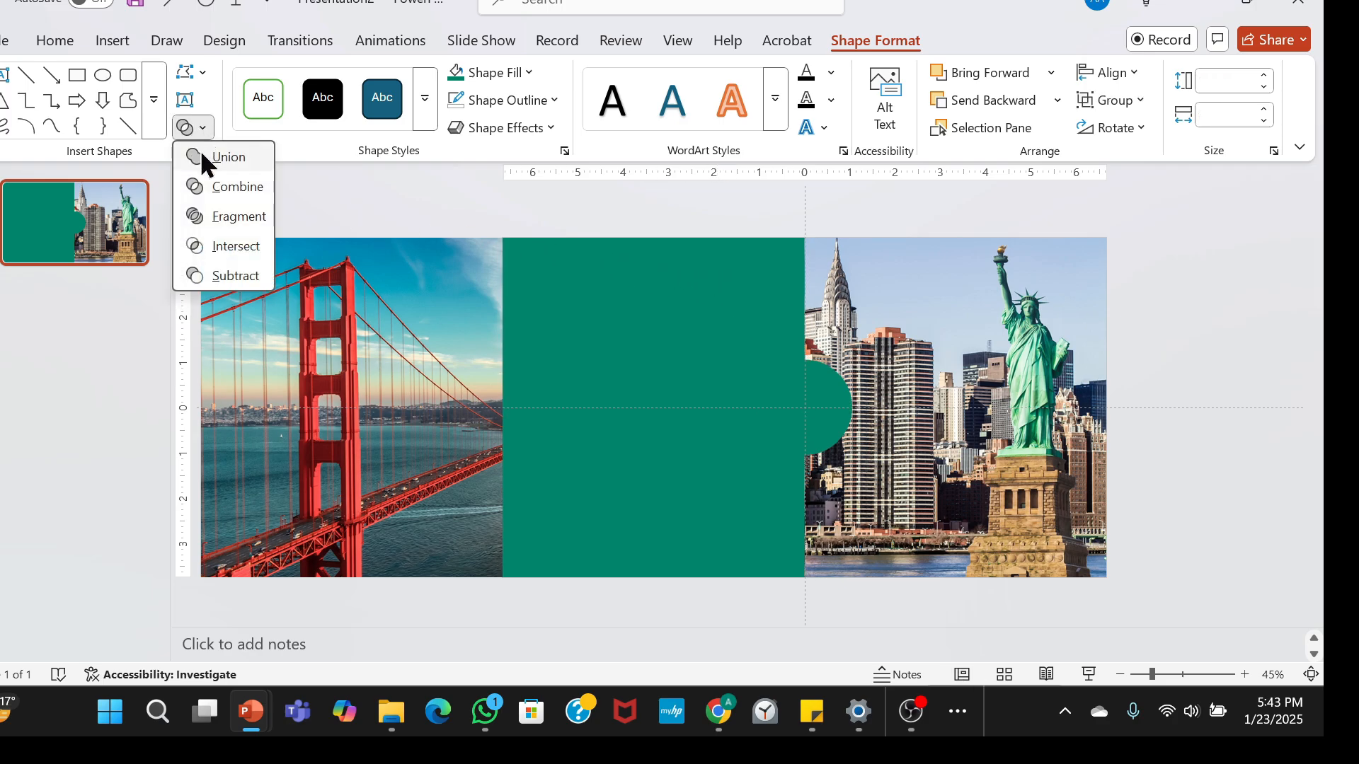
{"action": "left_click", "coordinate": [112, 40]}
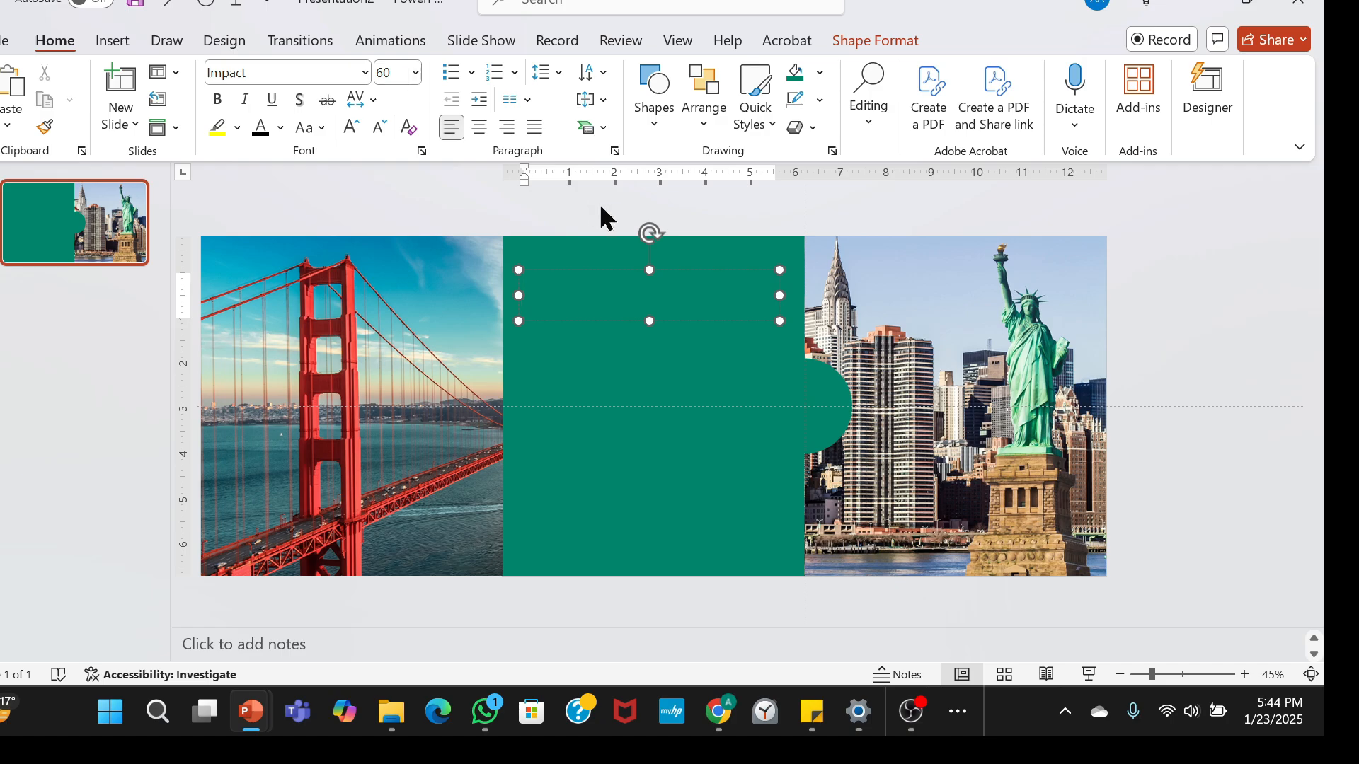
Type 'New York * Los Angeles * San Francisco *' into the panel's text box.
{"action": "type", "text": "New Y"}
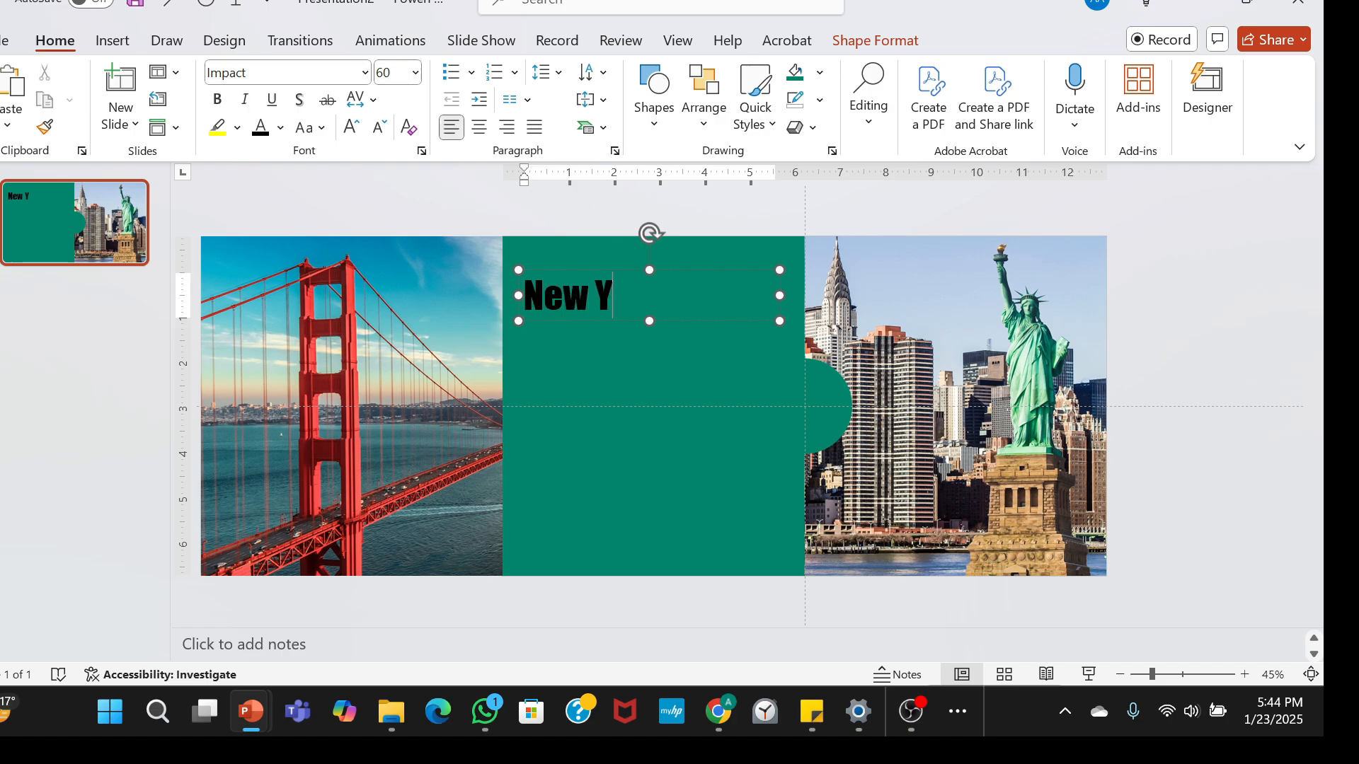
{"action": "type", "text": "ork * Los A"}
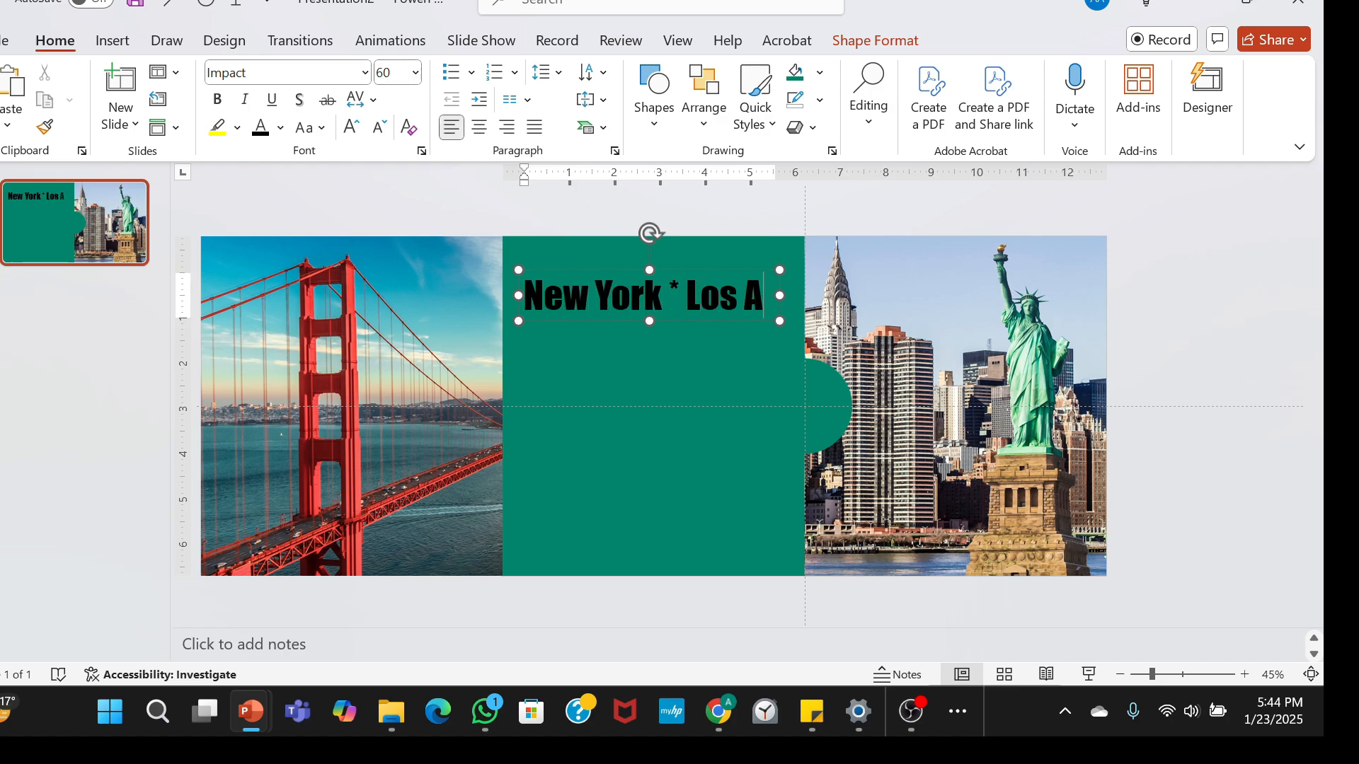
{"action": "type", "text": "ngeles * San Francisco *"}
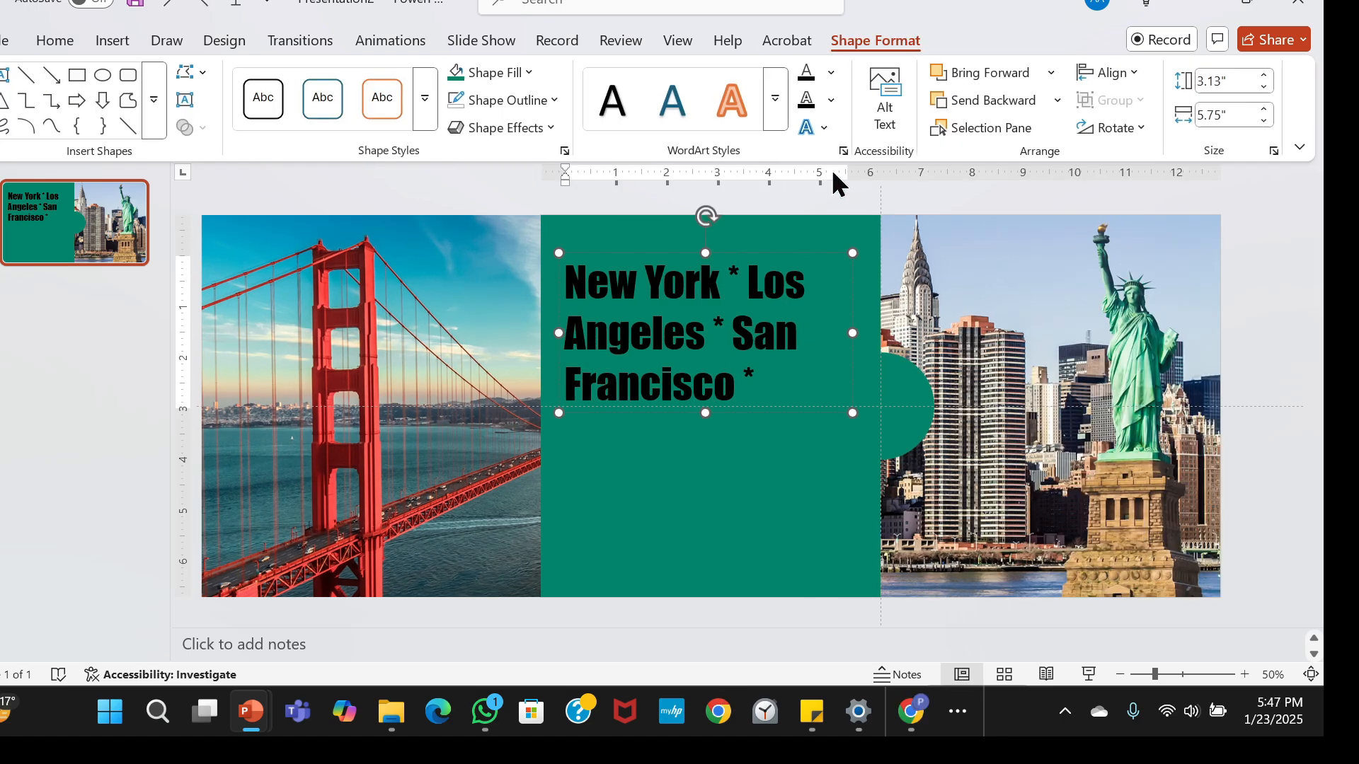
Apply a Follow Path circle transform, shrink the ring and centre it on the bump.
{"action": "left_click", "coordinate": [806, 128]}
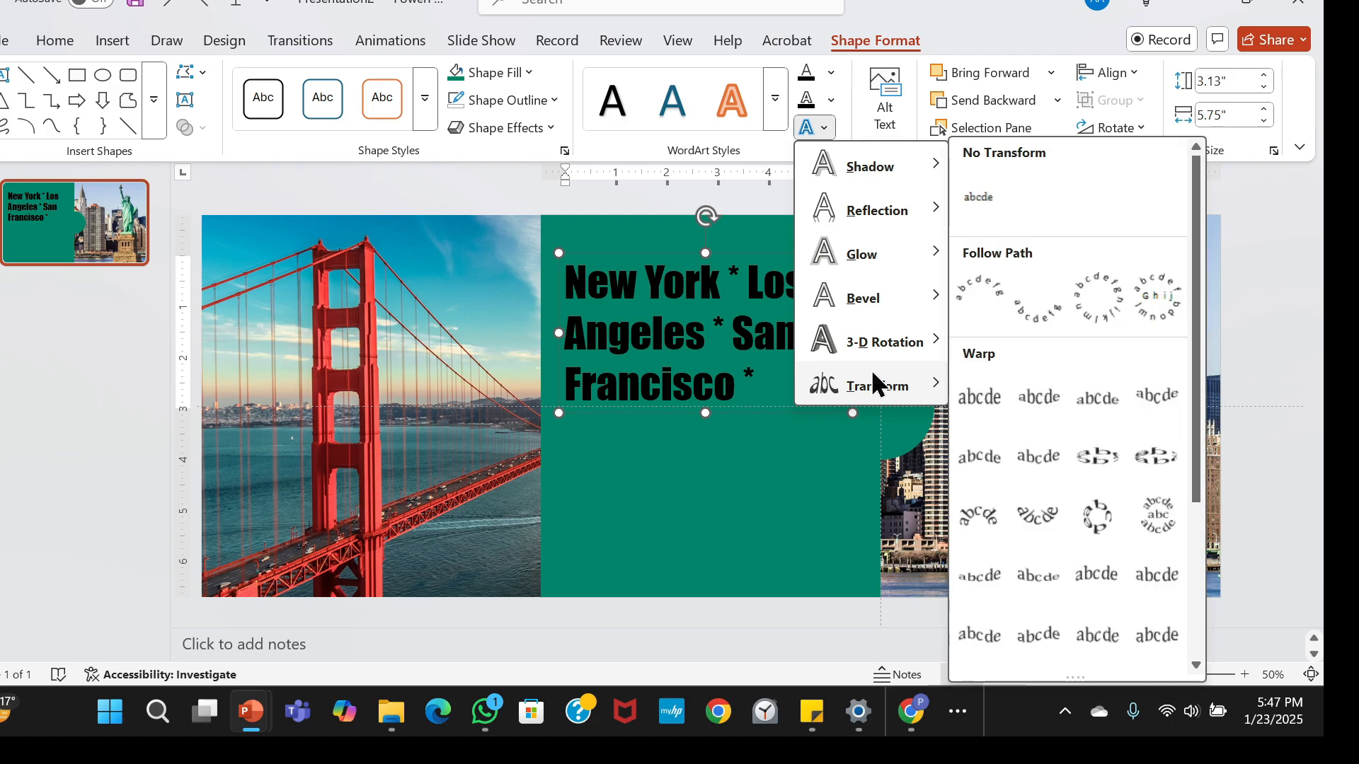
{"action": "left_click", "coordinate": [1097, 517]}
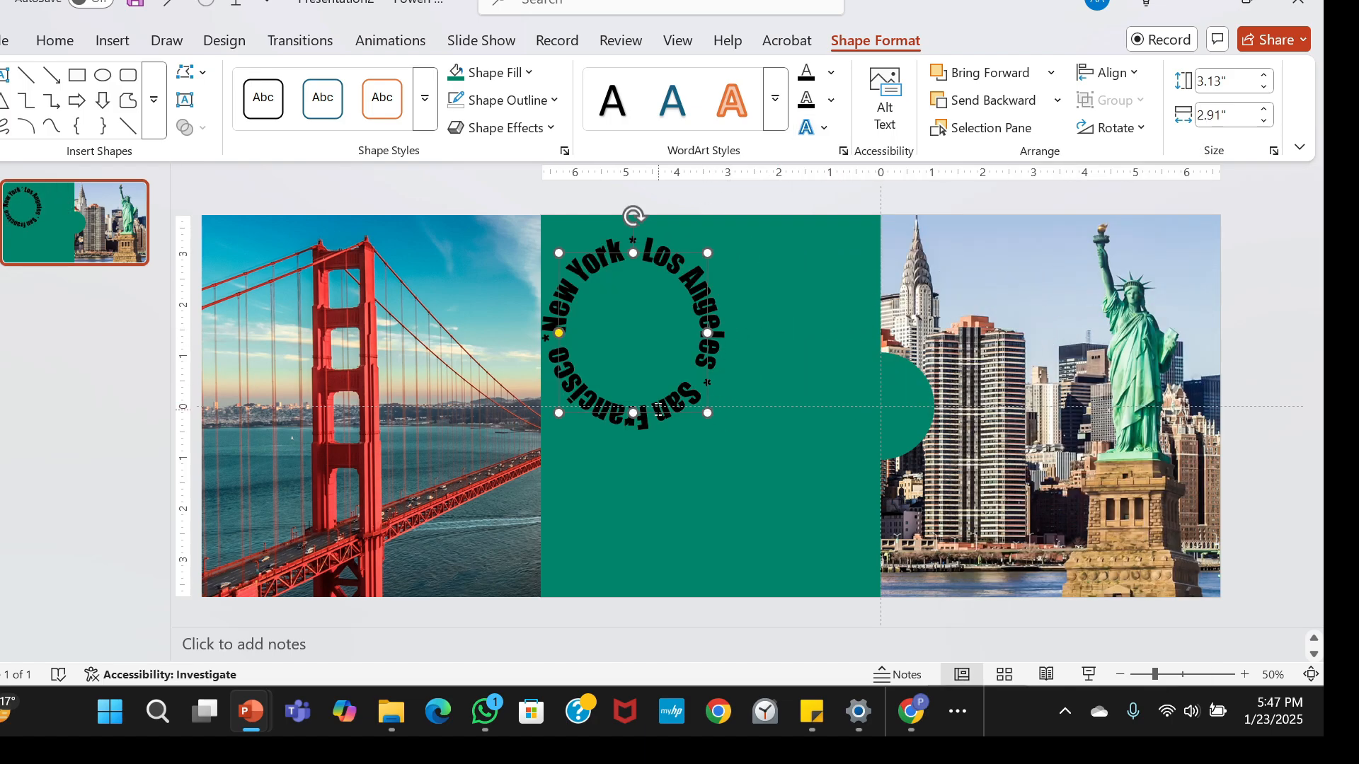
{"action": "left_click_drag", "start_coordinate": [707, 413], "coordinate": [704, 385]}
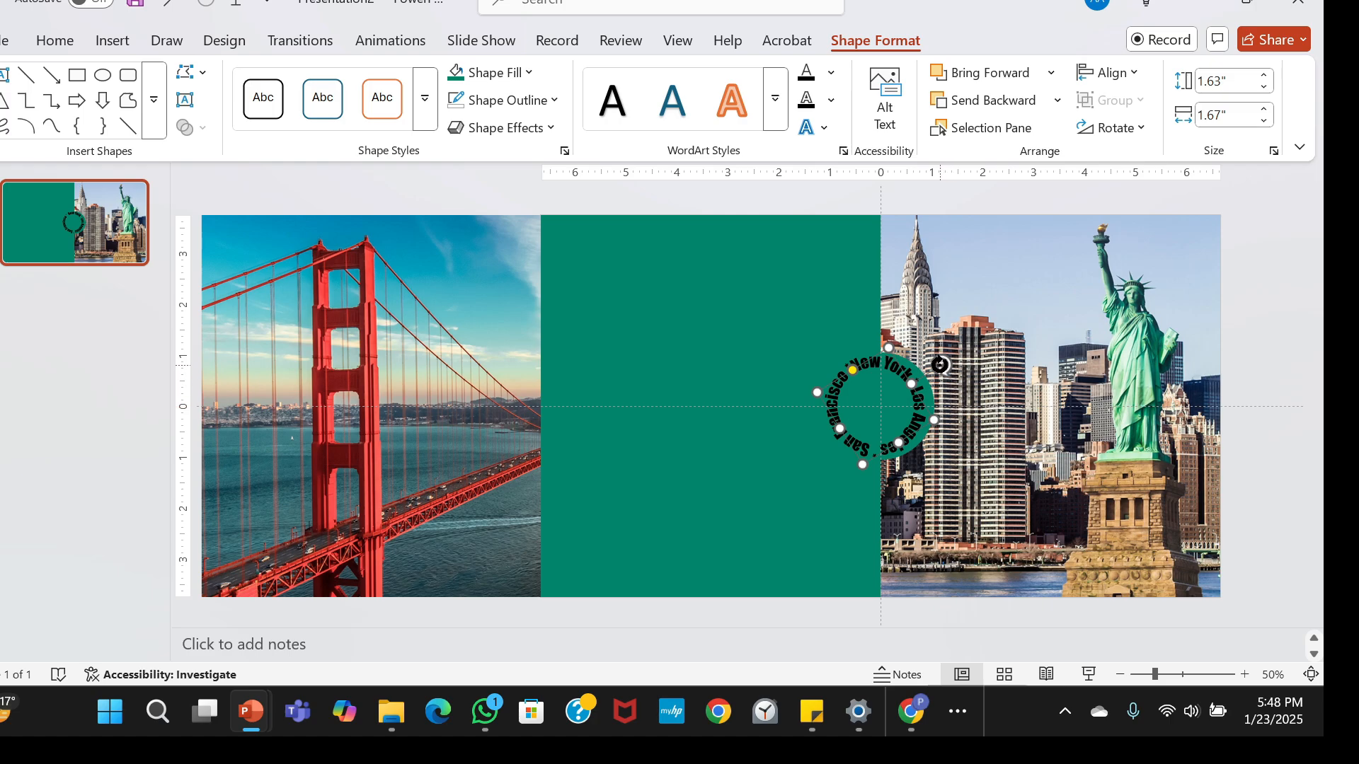
{"action": "left_click_drag", "start_coordinate": [940, 365], "coordinate": [929, 355]}
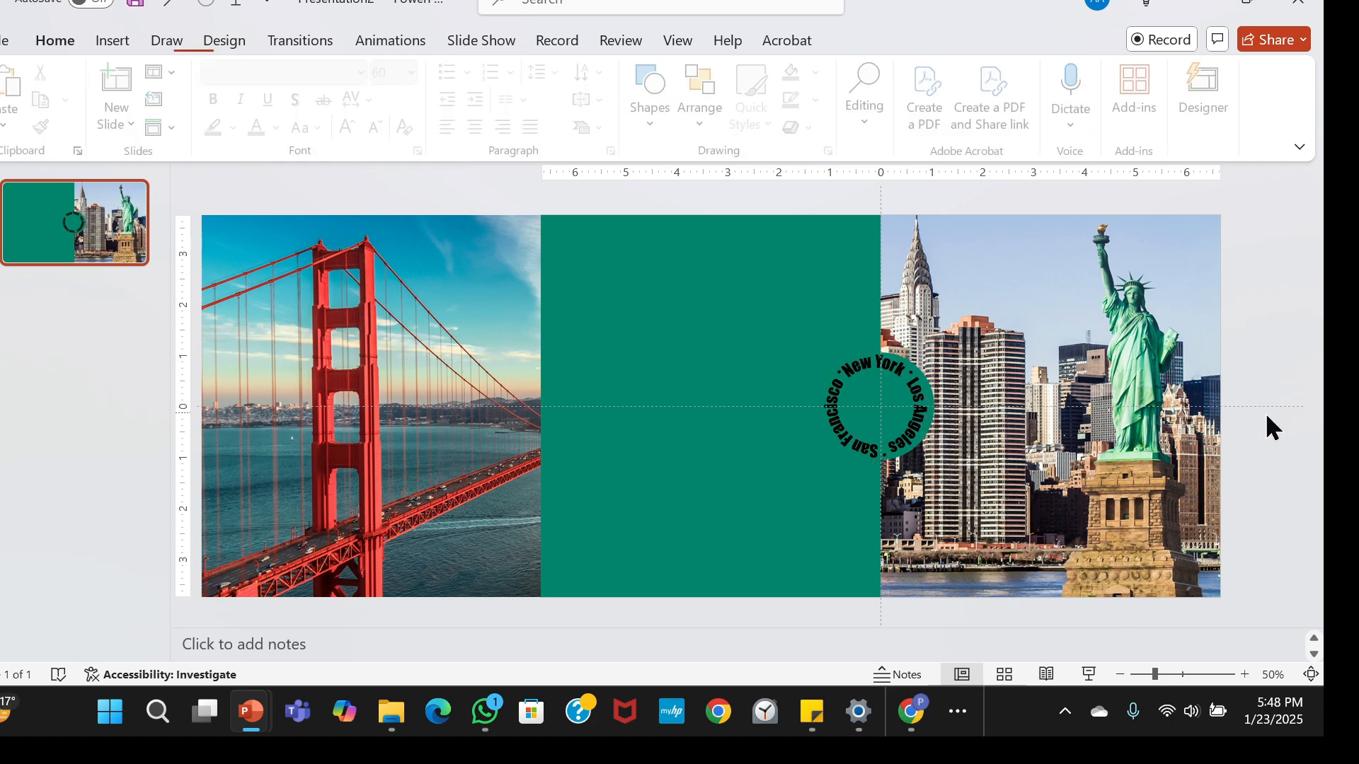
{"action": "left_click", "coordinate": [878, 407]}
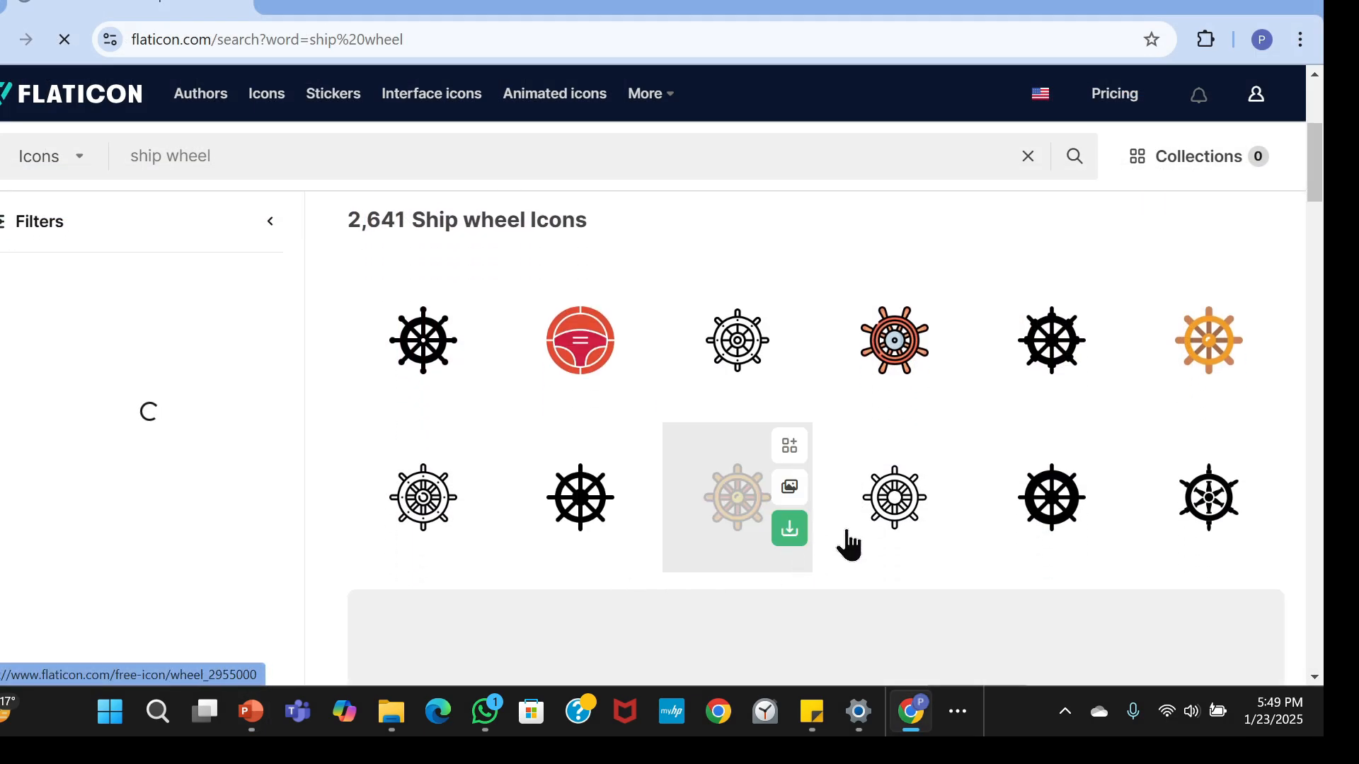
Copy the black helm icon as PNG from Flaticon's ship wheel results.
{"action": "left_click", "coordinate": [893, 497]}
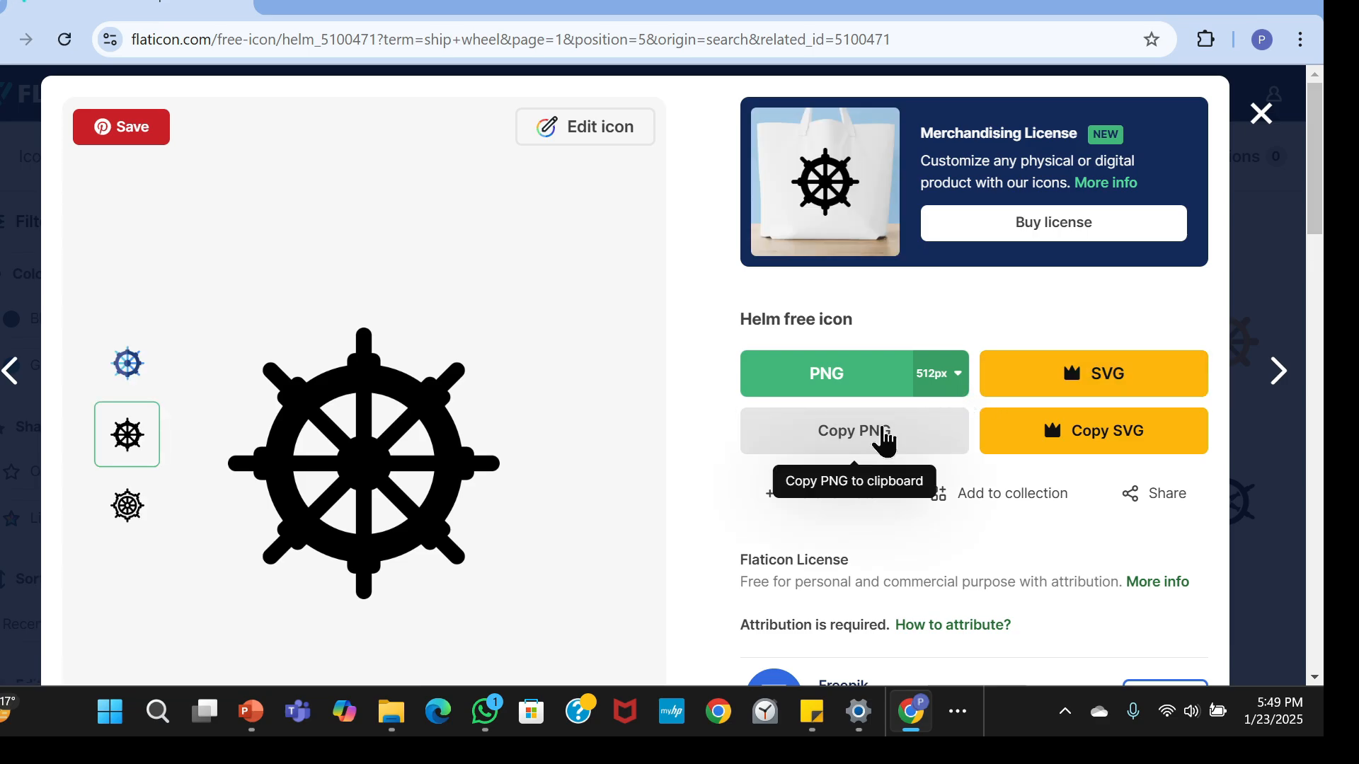
{"action": "left_click", "coordinate": [251, 711]}
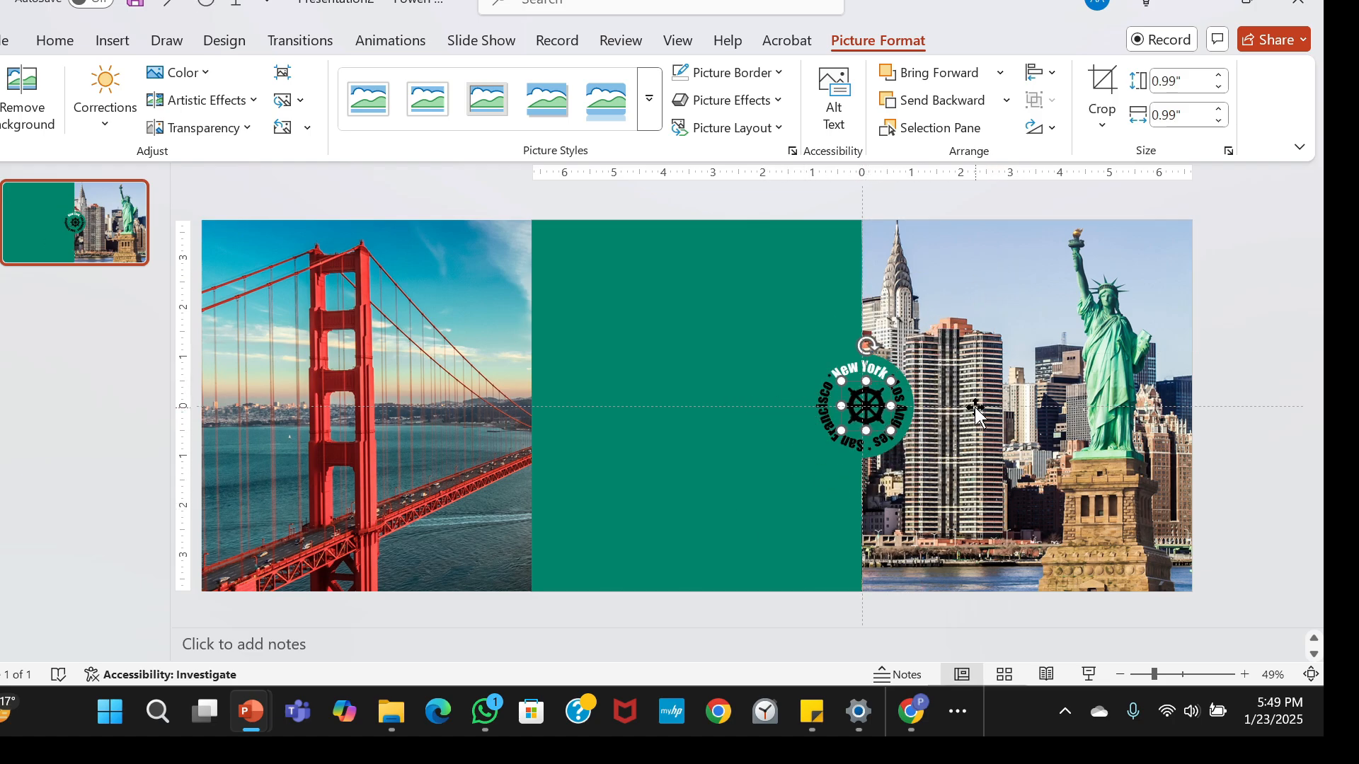
Paste the ship-wheel icon into the centre of the city-name ring.
{"action": "left_click", "coordinate": [1260, 436]}
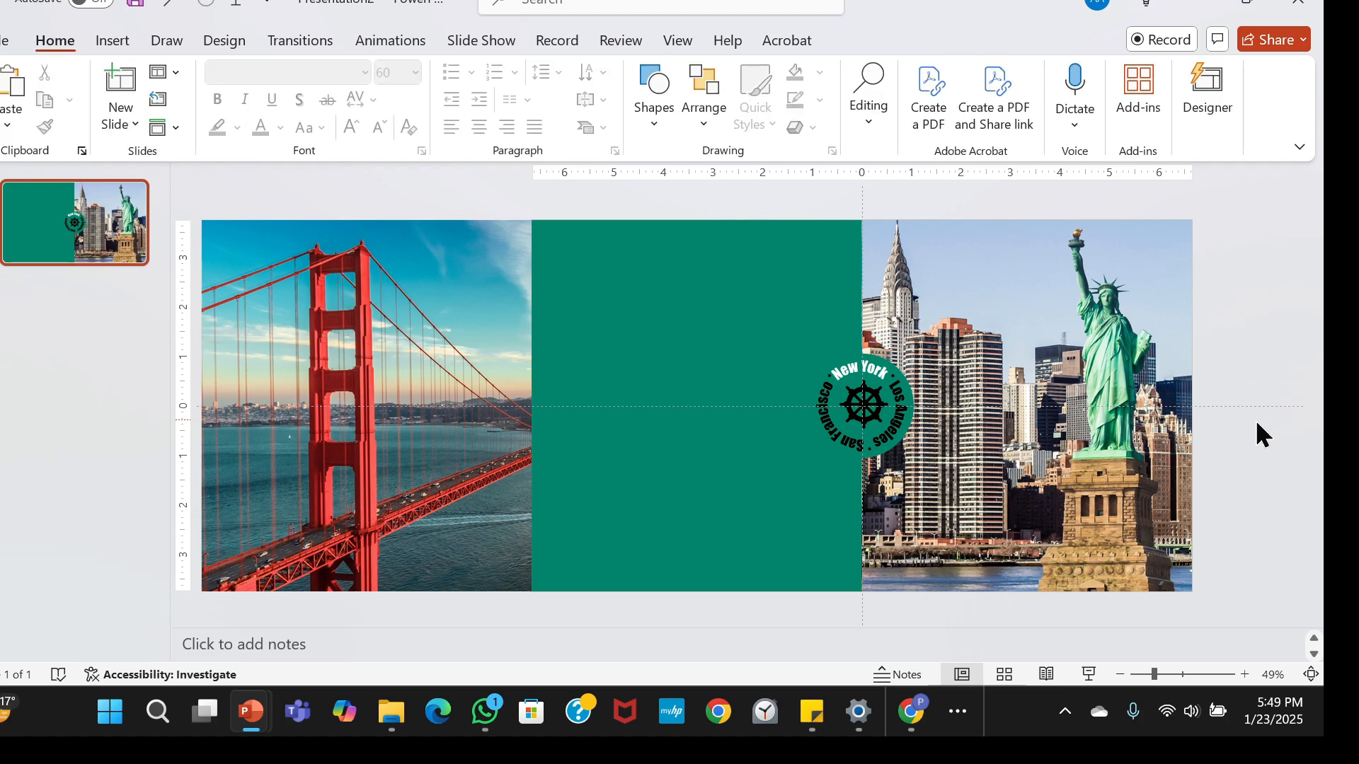
{"action": "key", "text": "ctrl+v"}
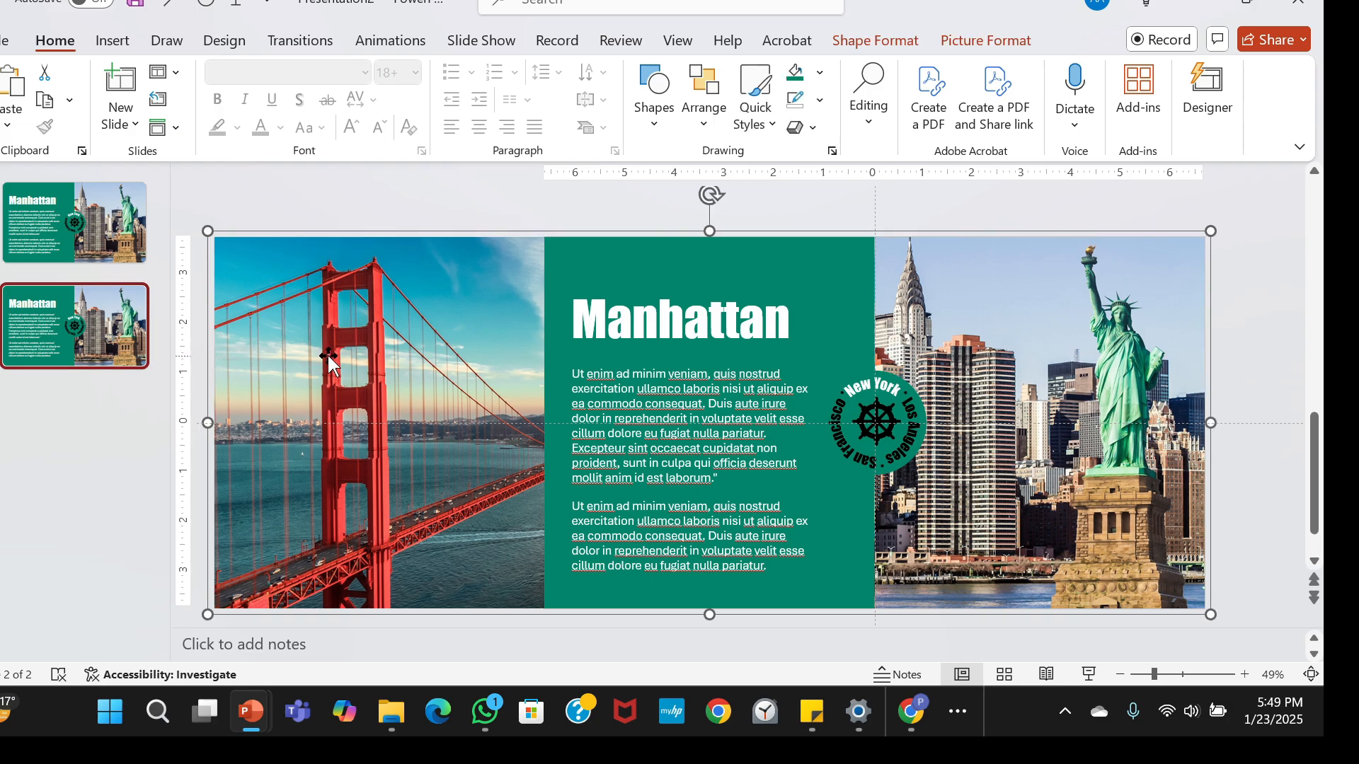
Shift the photo group so Los Angeles sits beside the Hollywood panel.
{"action": "left_click_drag", "start_coordinate": [327, 362], "coordinate": [576, 502]}
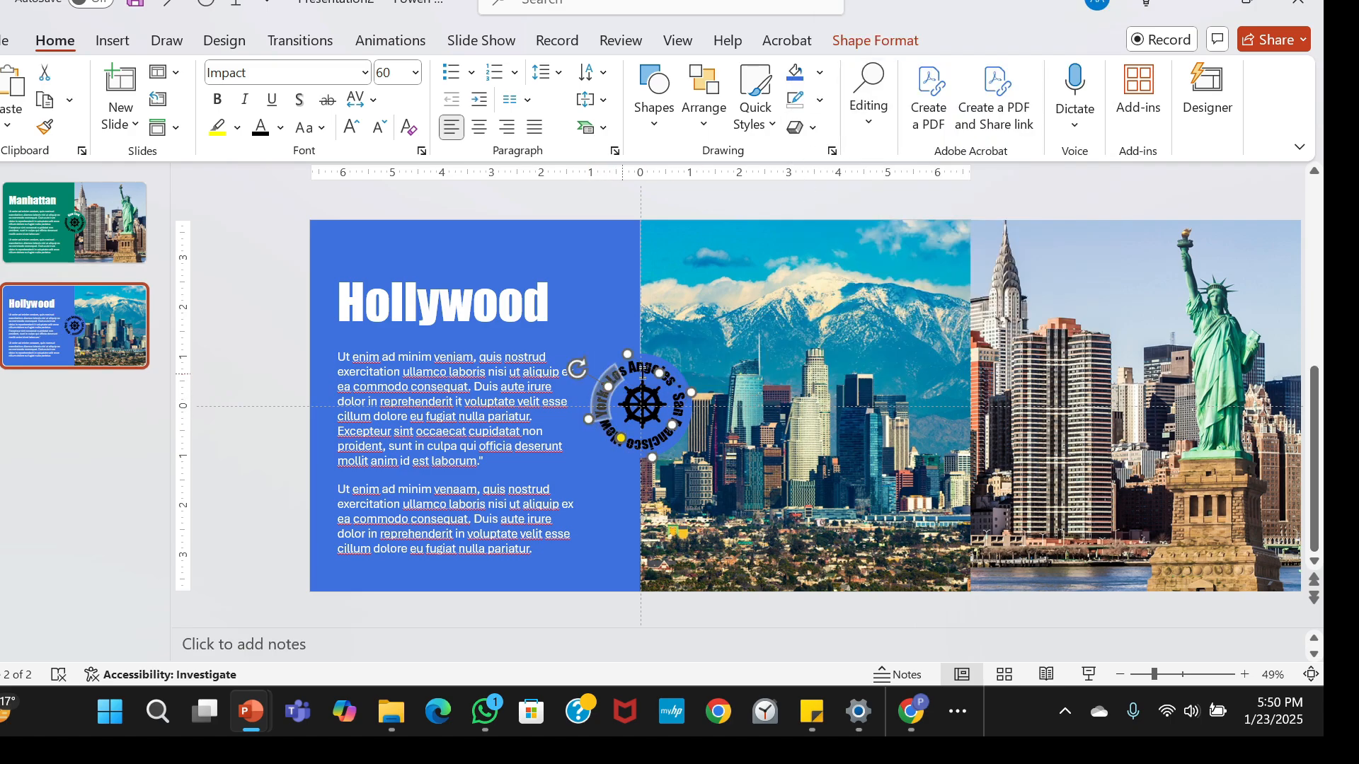
{"action": "left_click", "coordinate": [869, 334]}
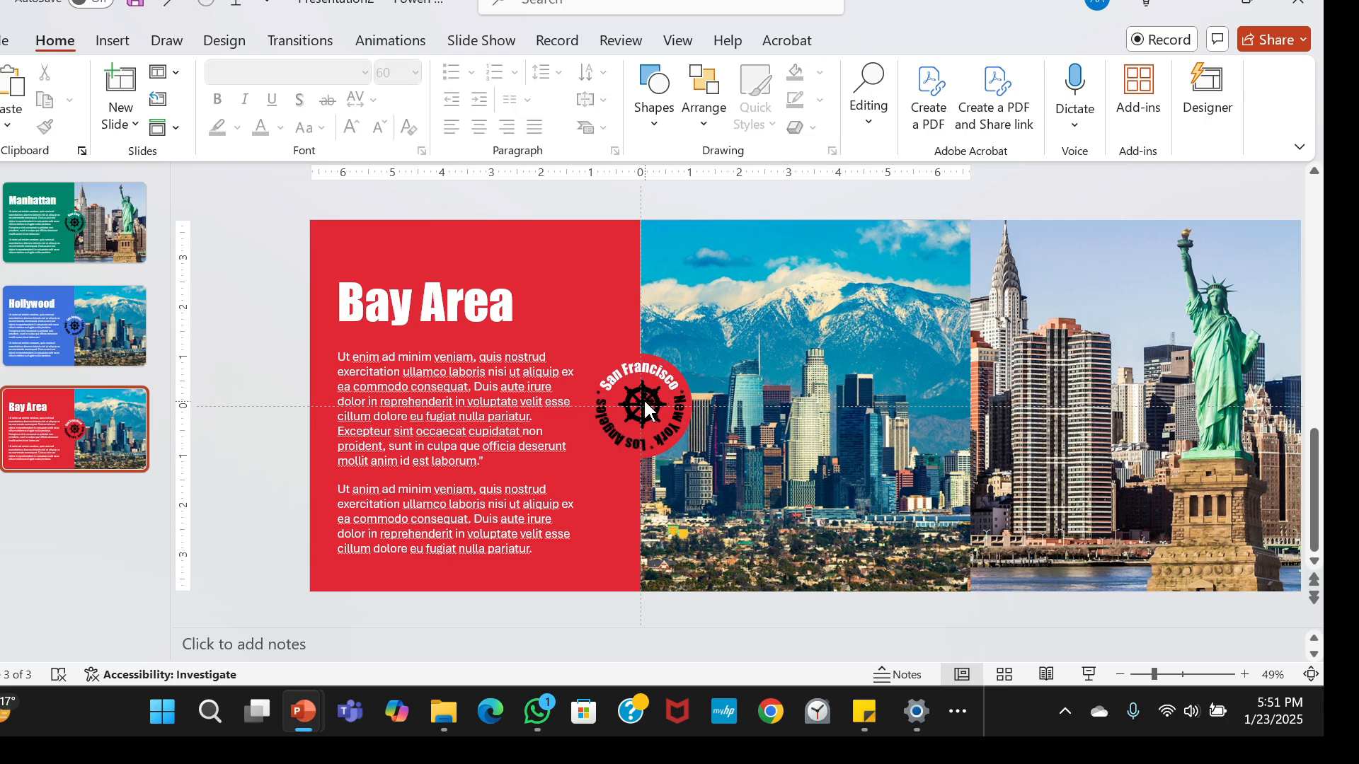
Tint the Bay Area slide's ship-wheel icon red to match the panel.
{"action": "left_click", "coordinate": [643, 409]}
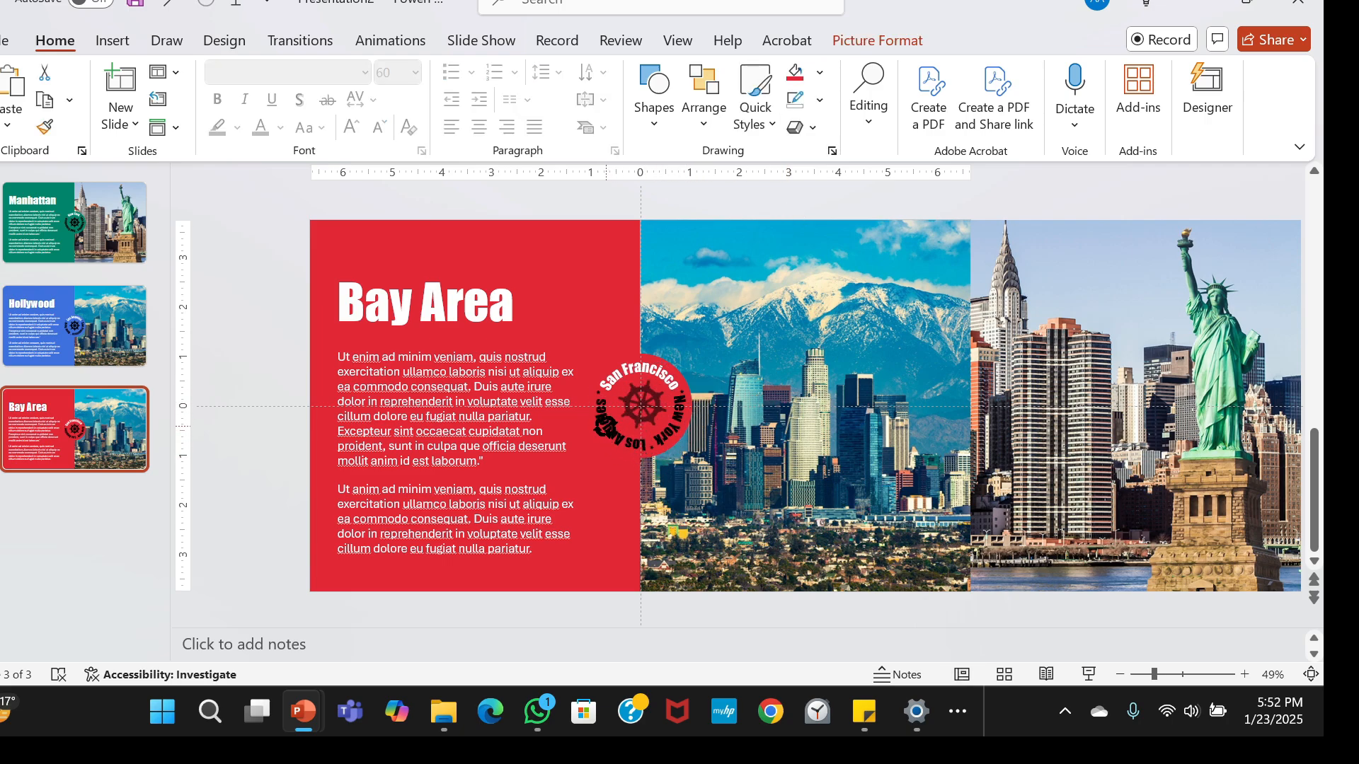